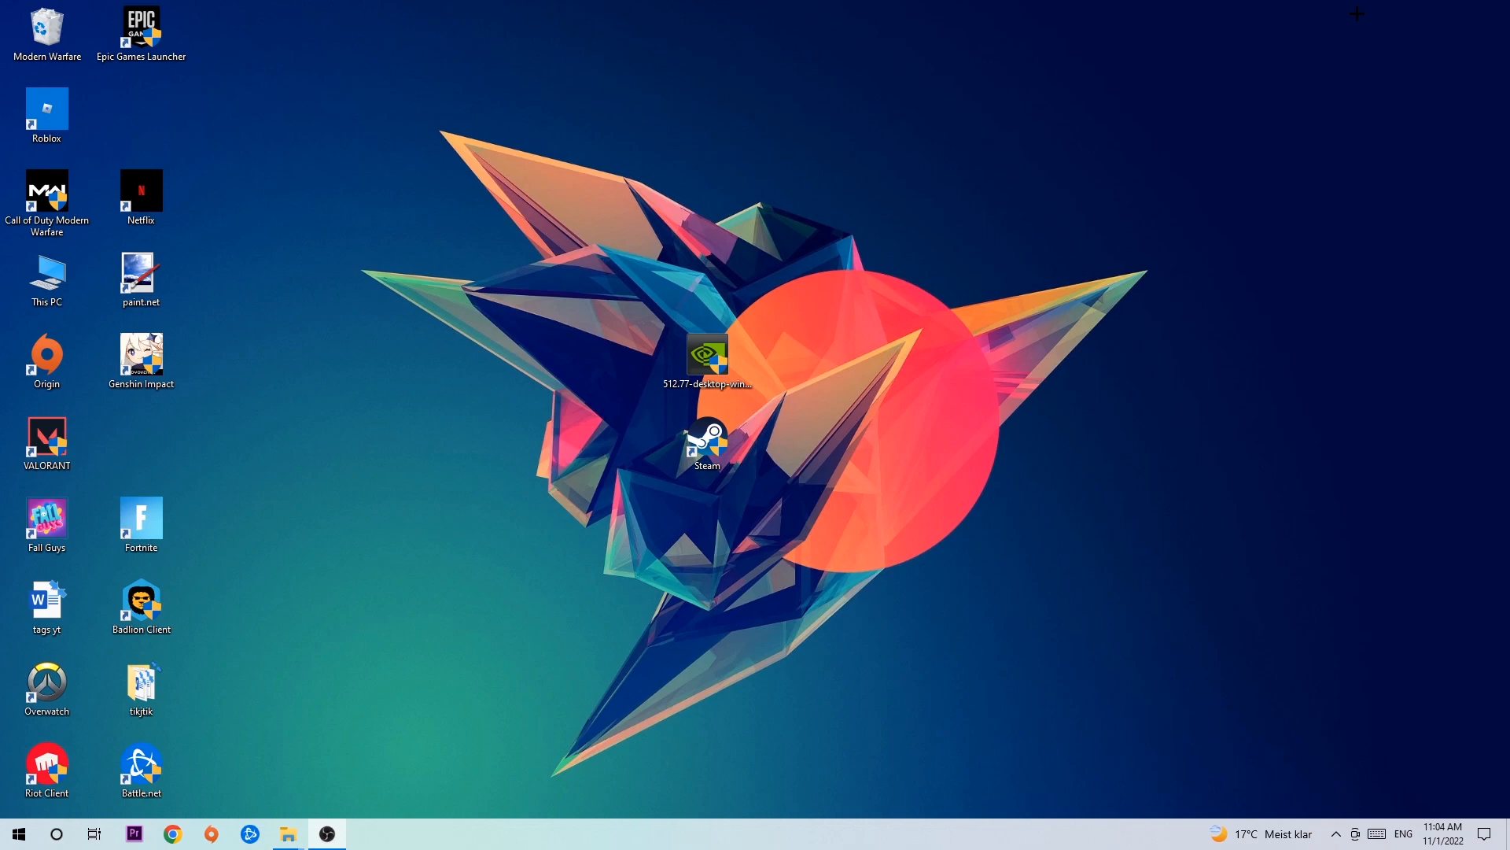
mouse_move(799, 149)
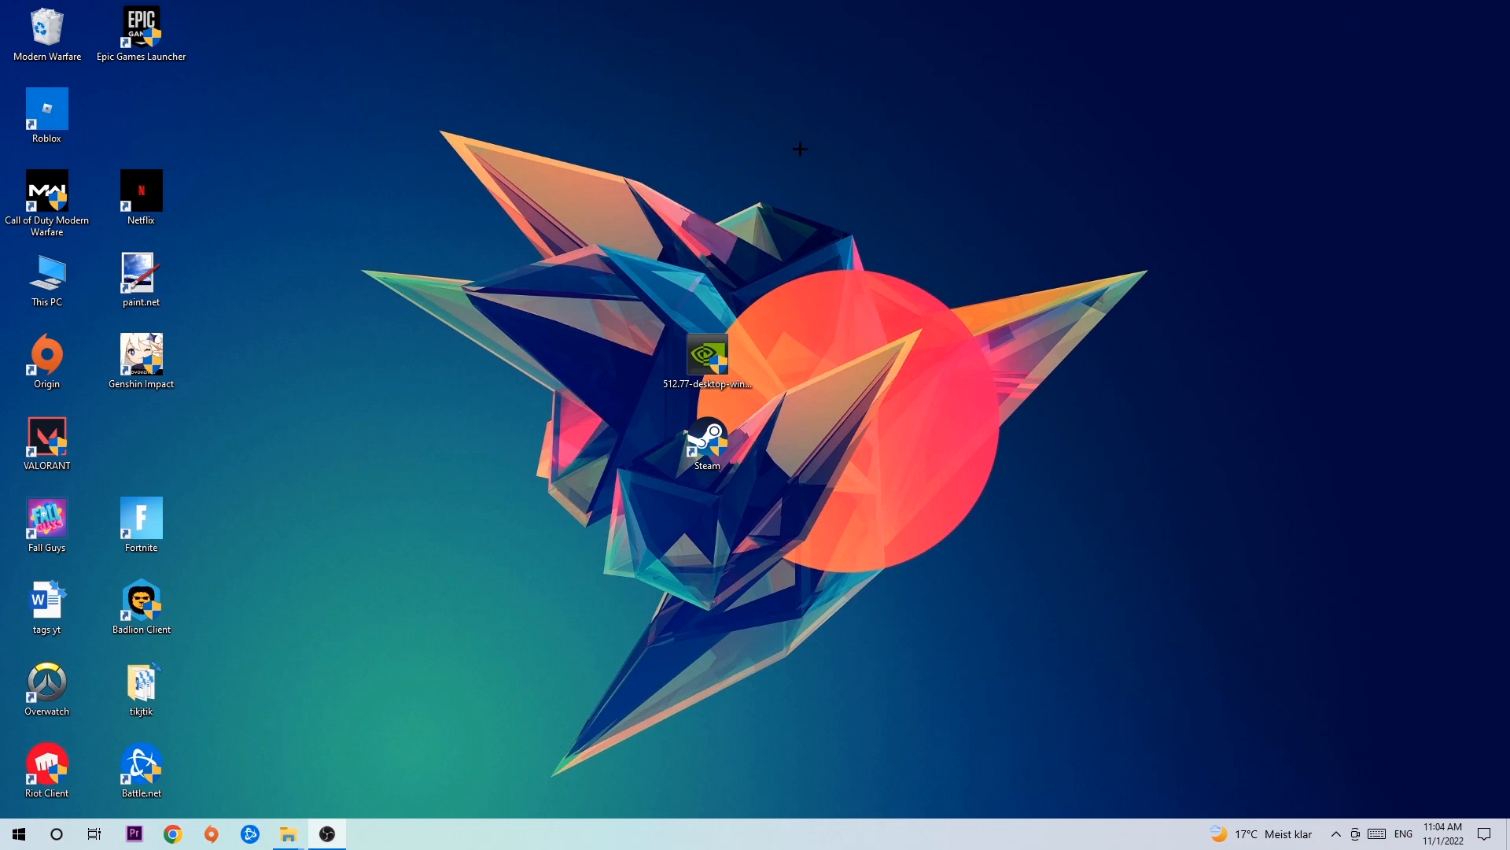
Bring up the taskbar's right-click menu containing the Task Manager option.
left_click(705, 444)
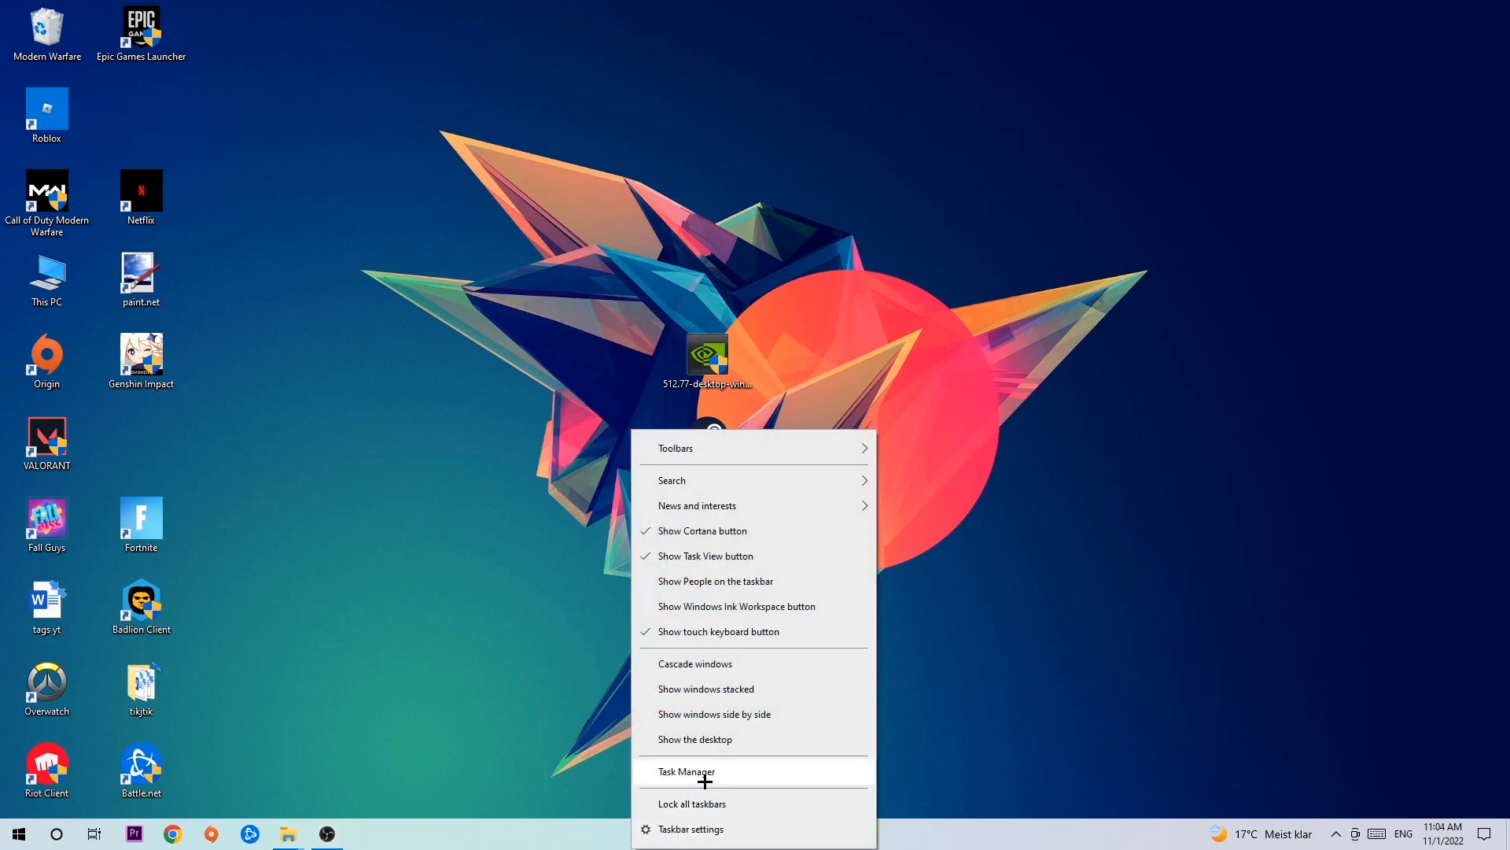
Launch Task Manager maximized and review the Processes list for leftover game processes.
left_click(686, 771)
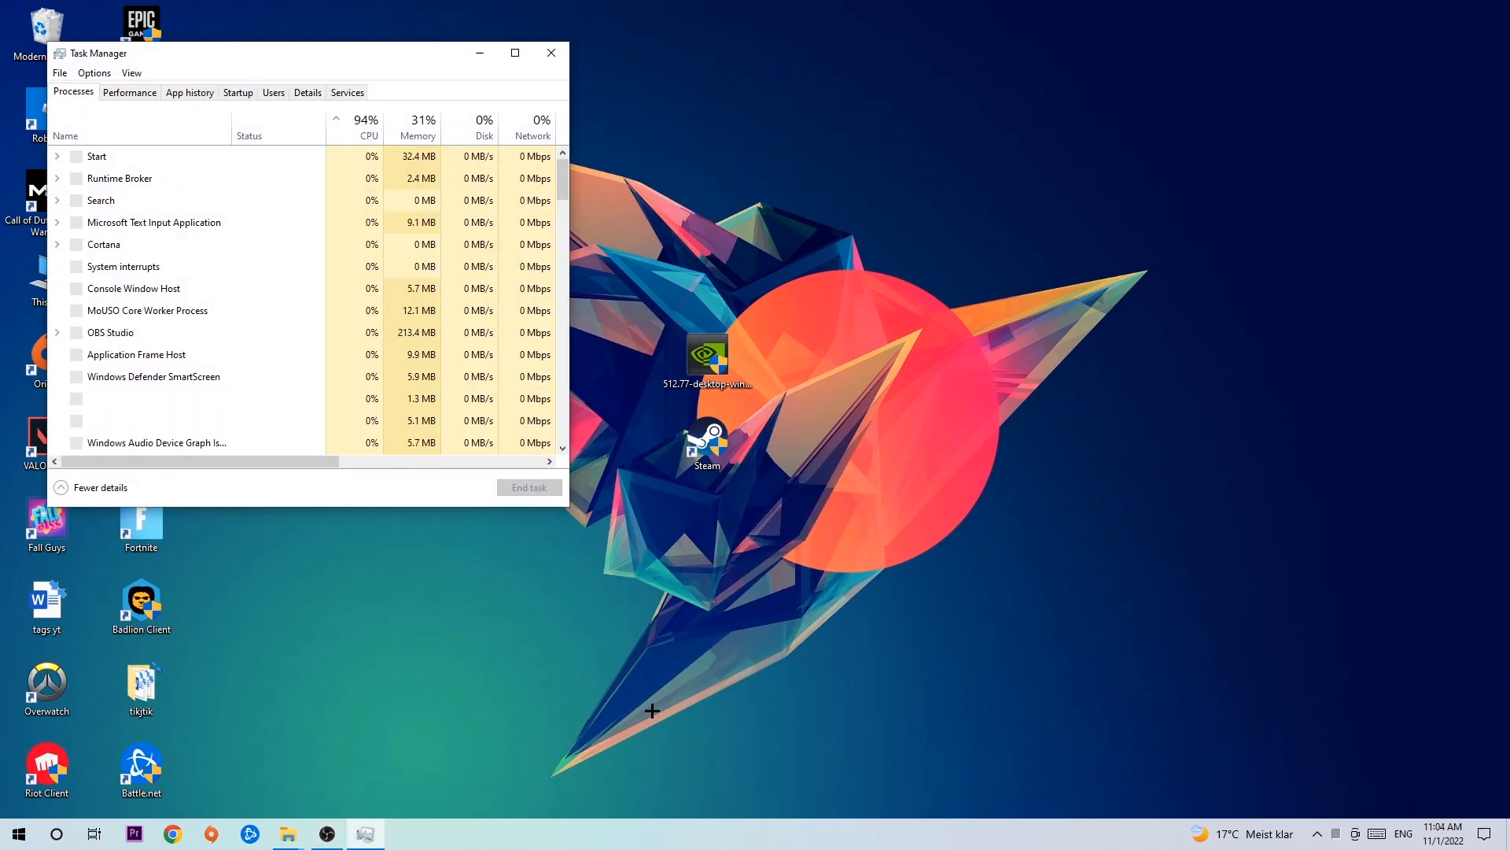
left_click(515, 53)
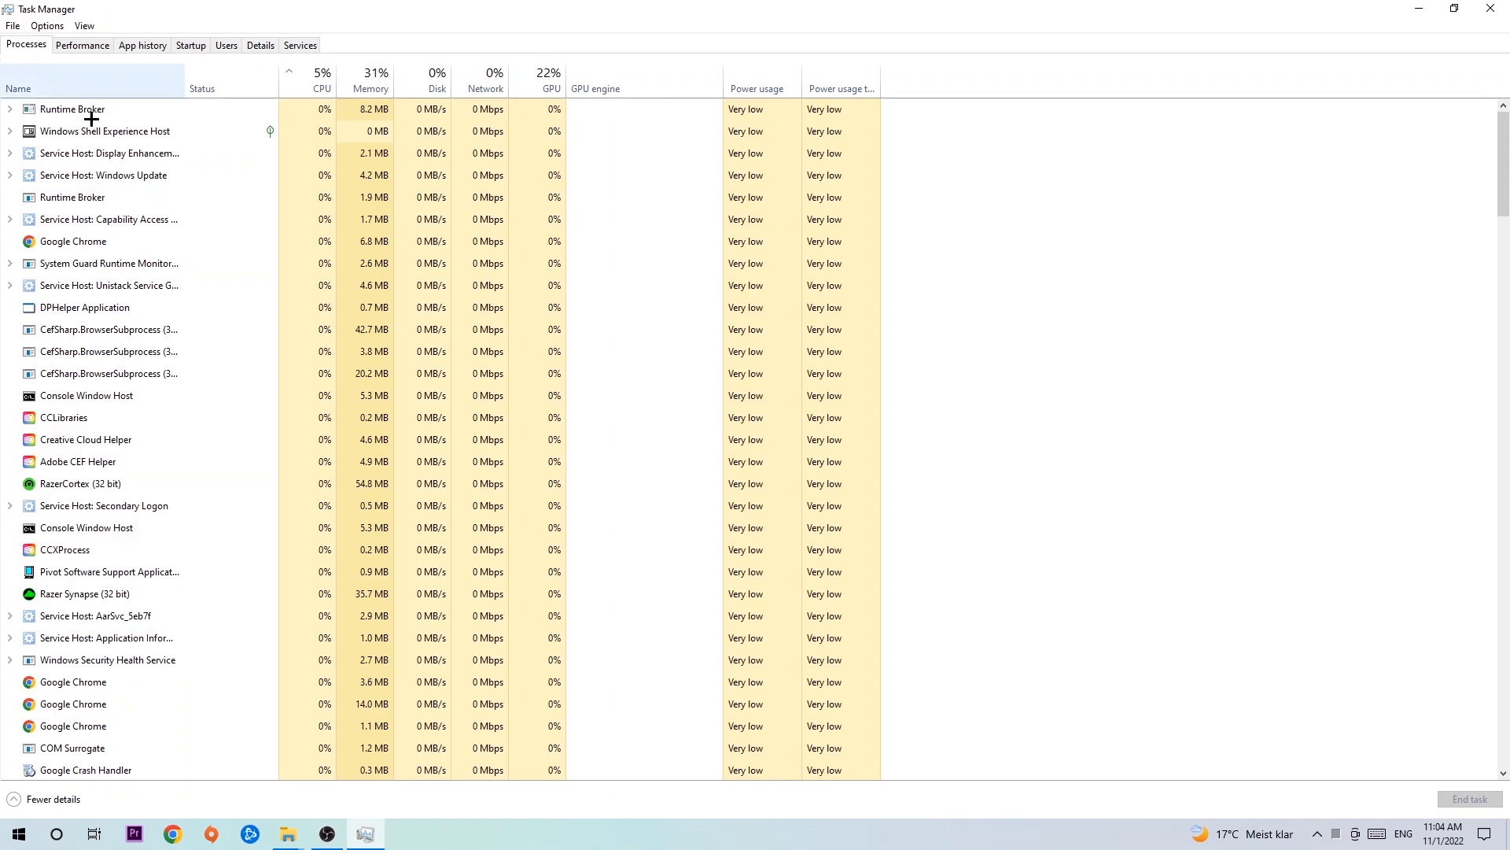
left_click(106, 638)
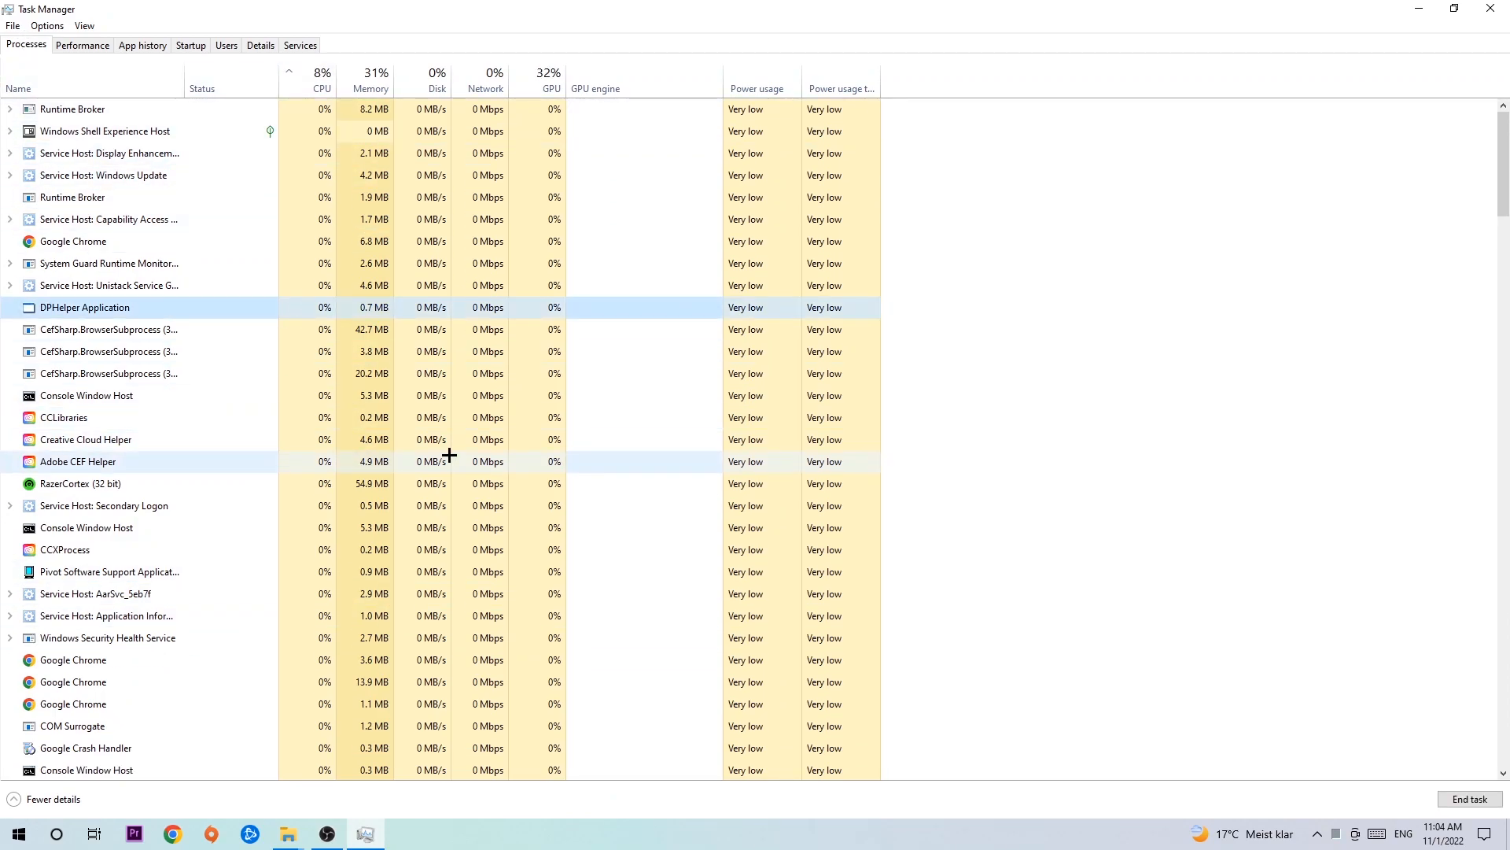
mouse_move(302, 453)
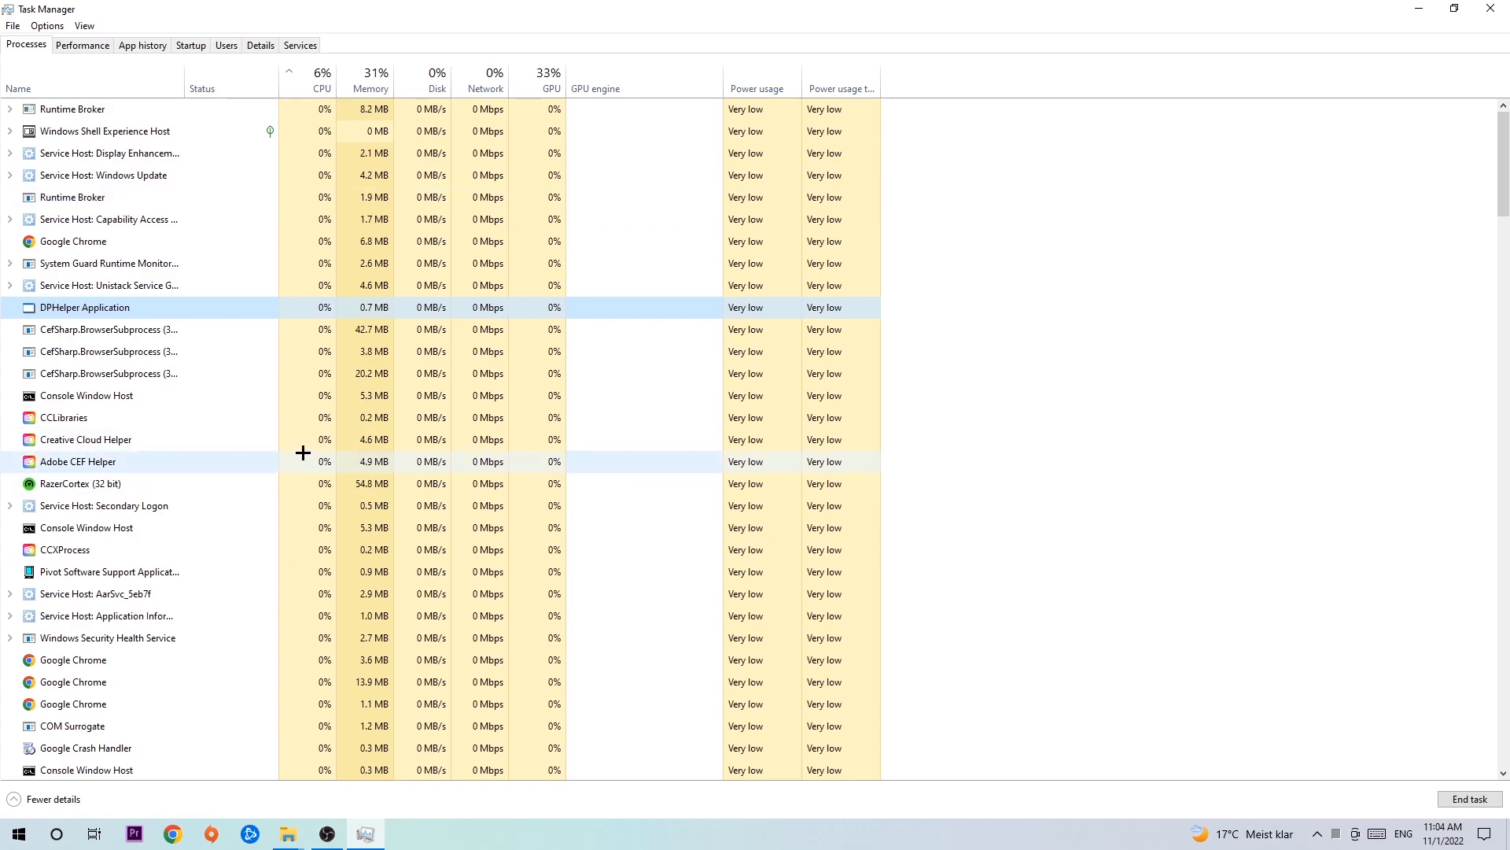
mouse_move(267, 315)
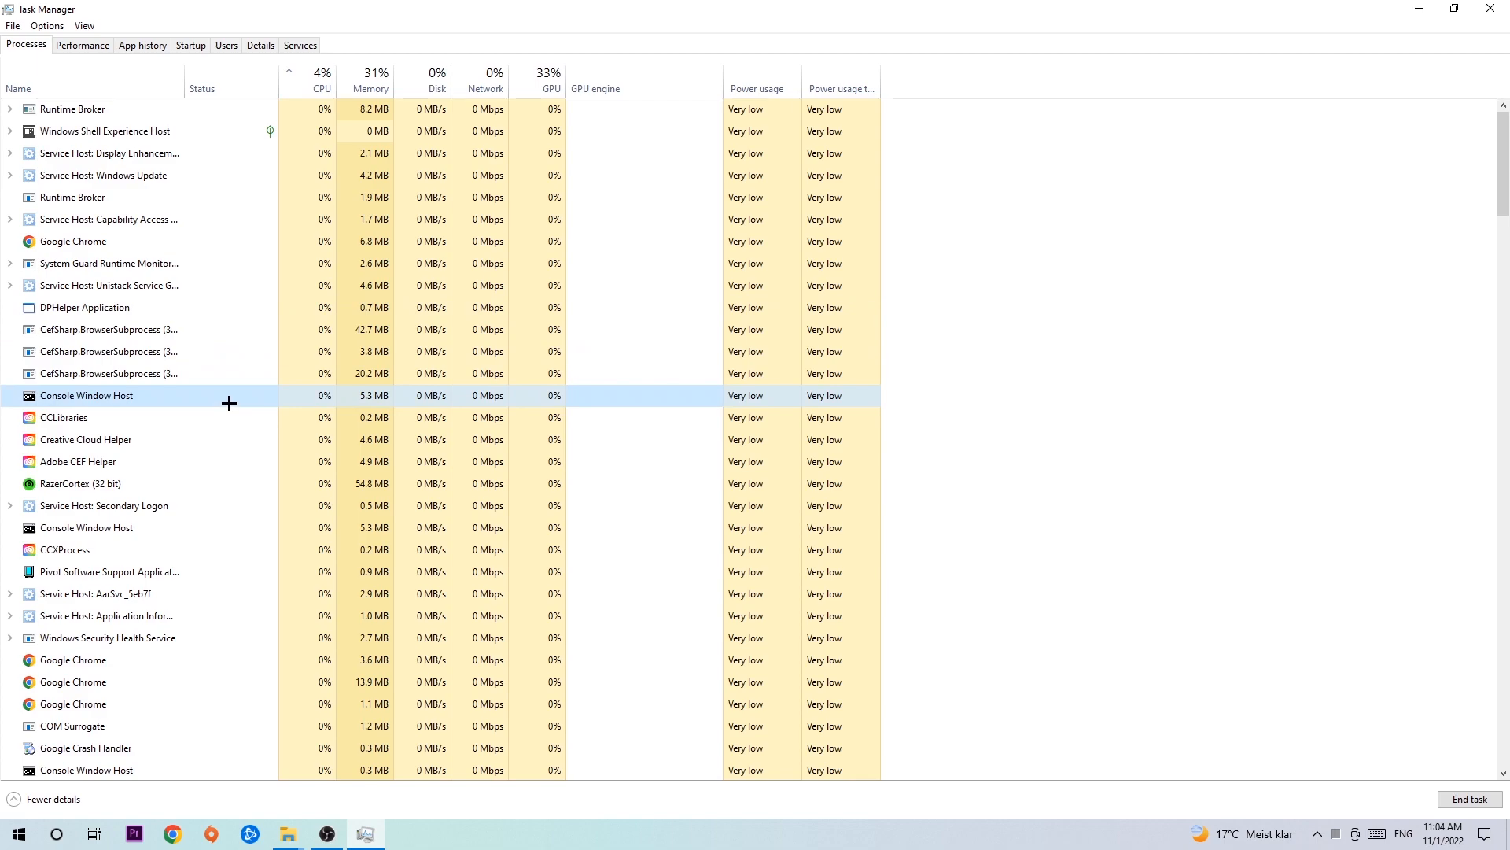
right_click(86, 395)
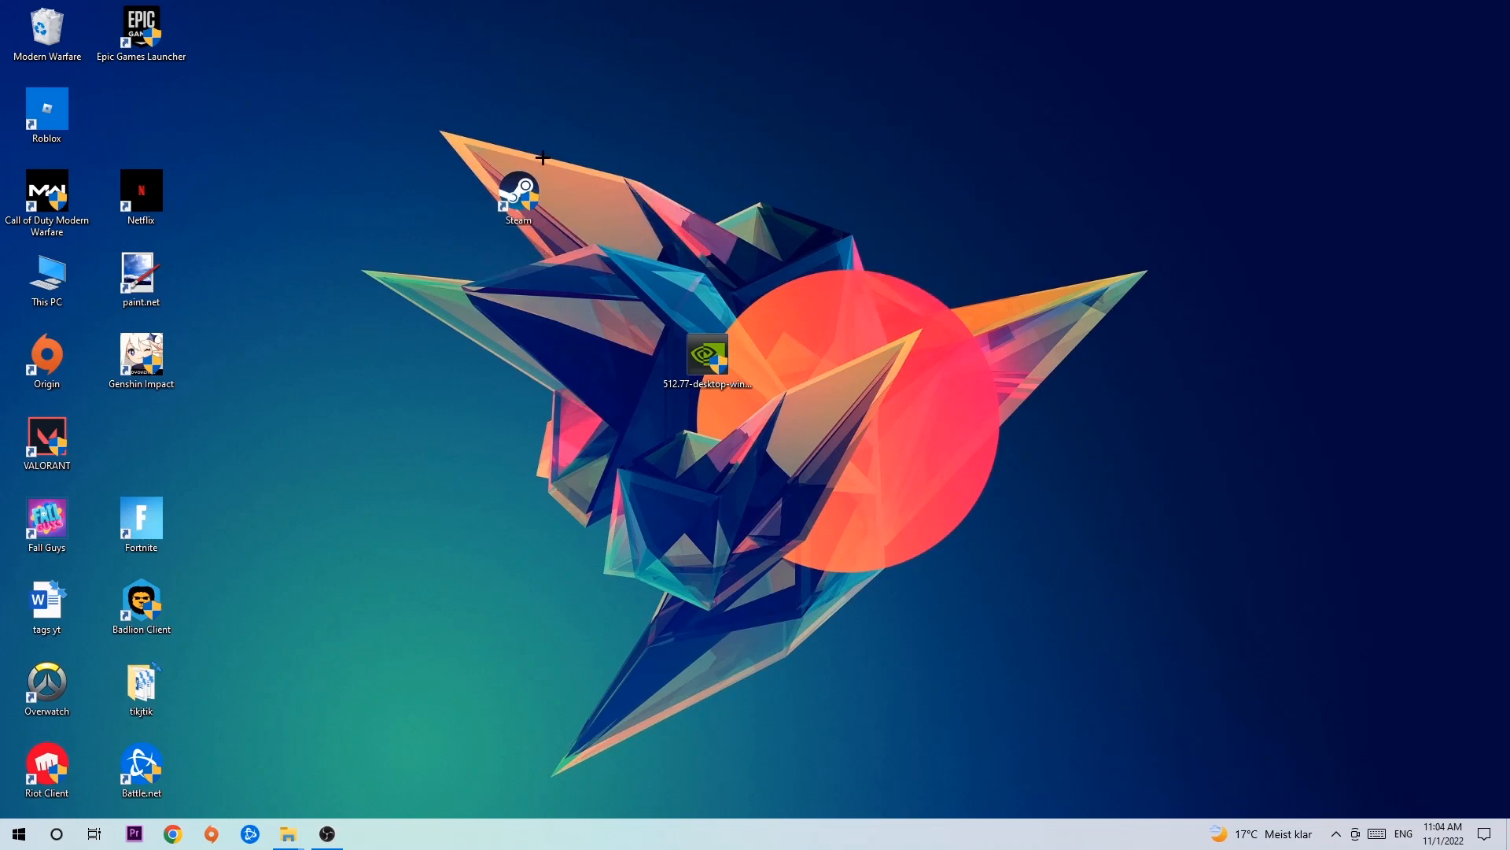
mouse_move(197, 665)
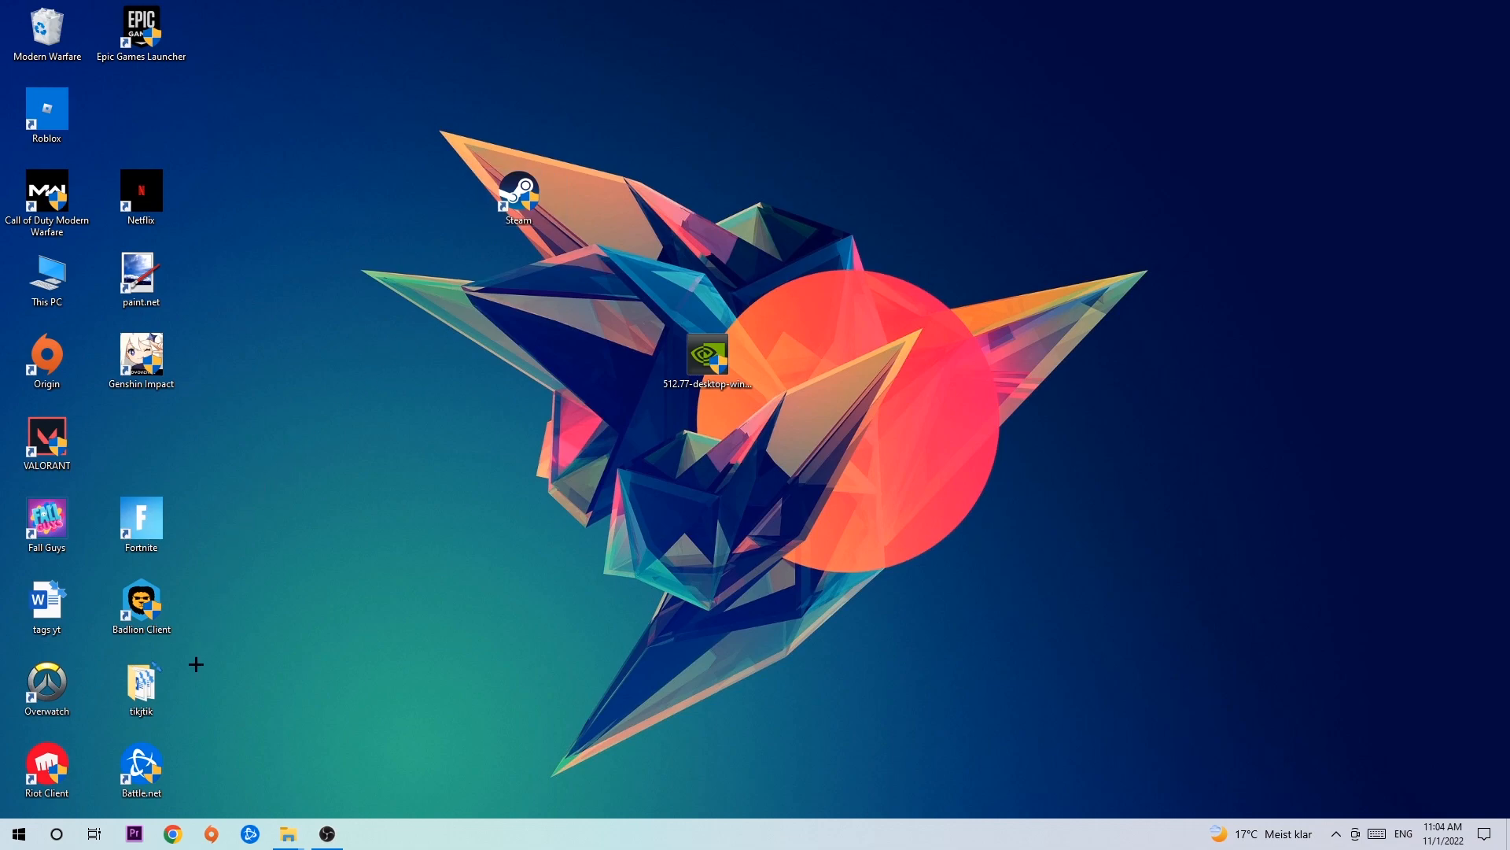
Show the Start menu's alphabetical list of installed apps.
left_click(16, 833)
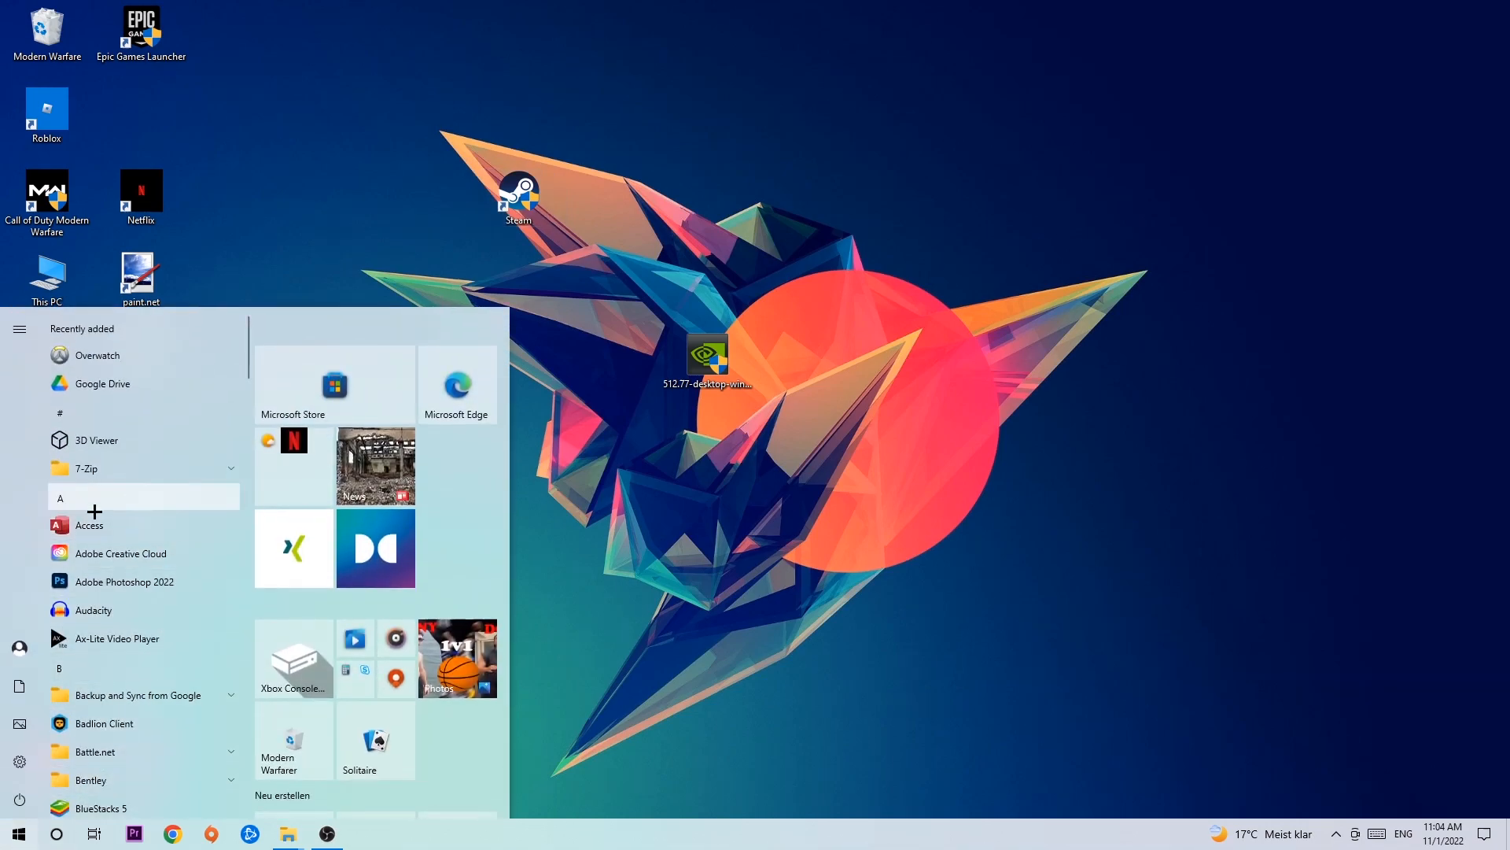
mouse_move(147, 580)
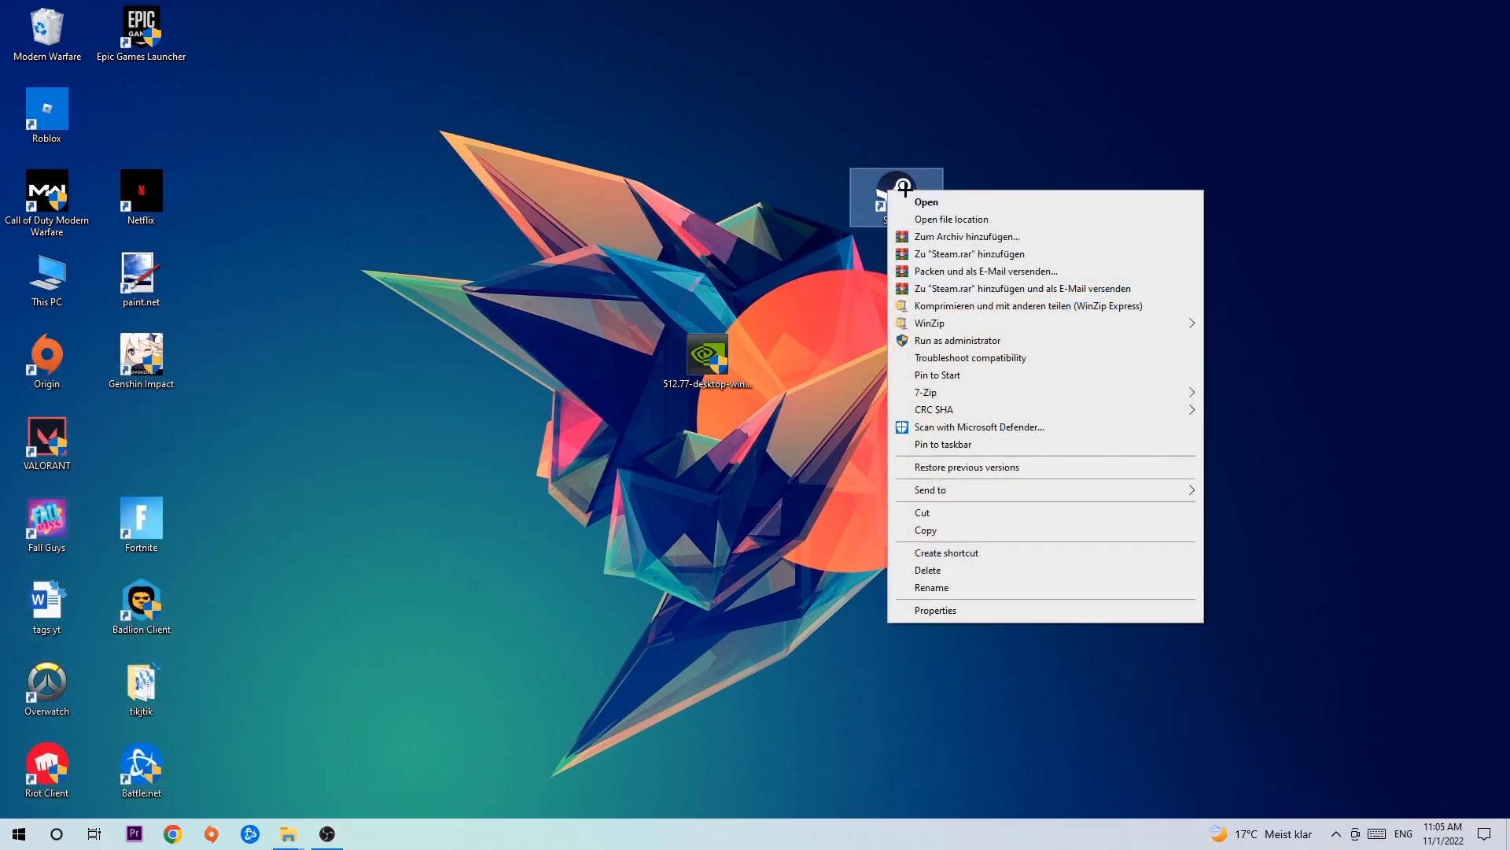
mouse_move(987, 465)
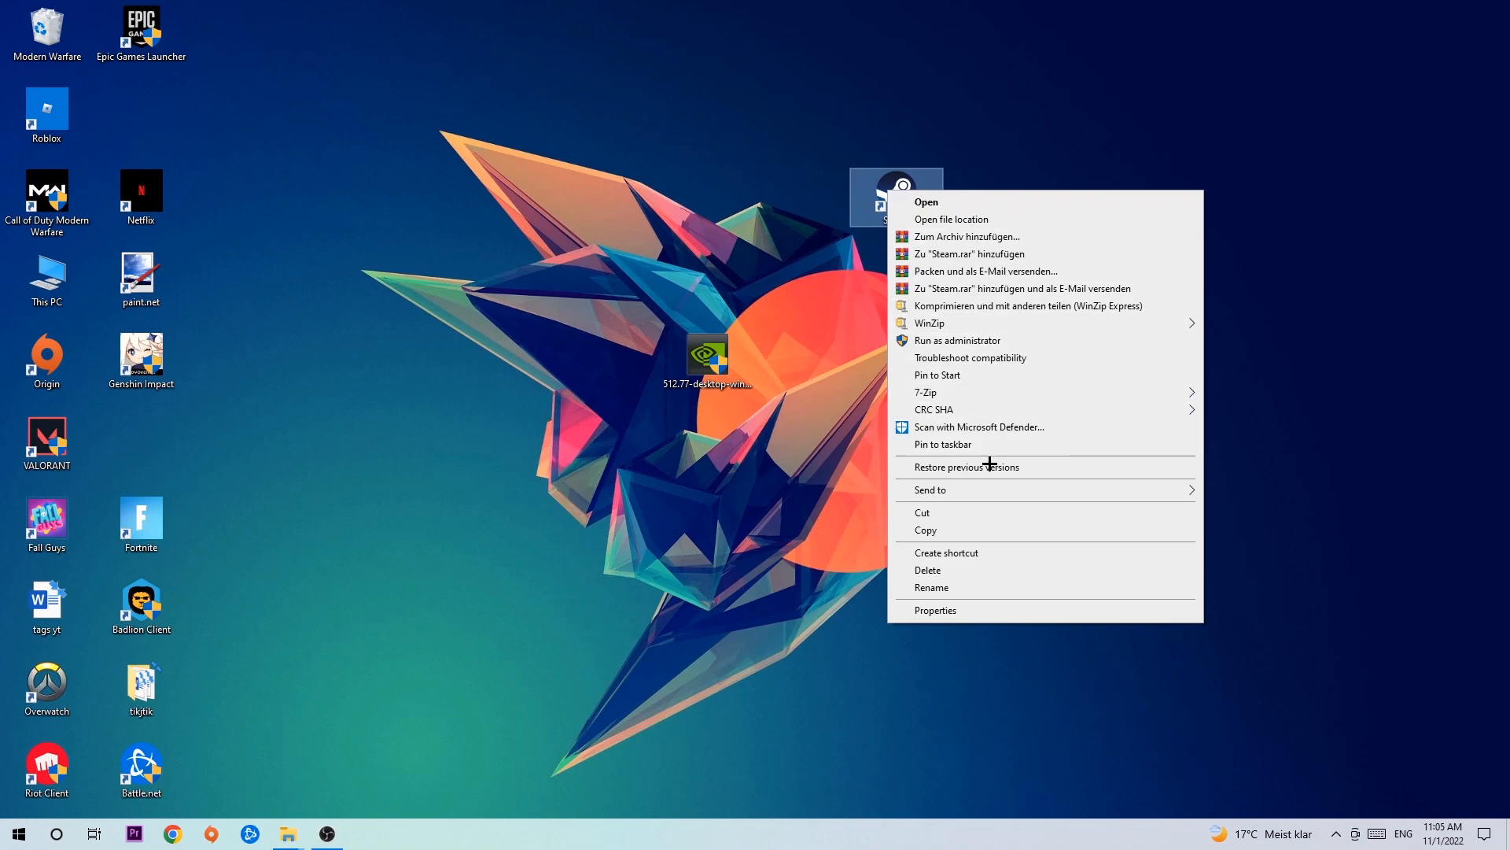
Set Steam's shortcut to Windows 8 compatibility mode and Run as administrator, then apply.
left_click(935, 610)
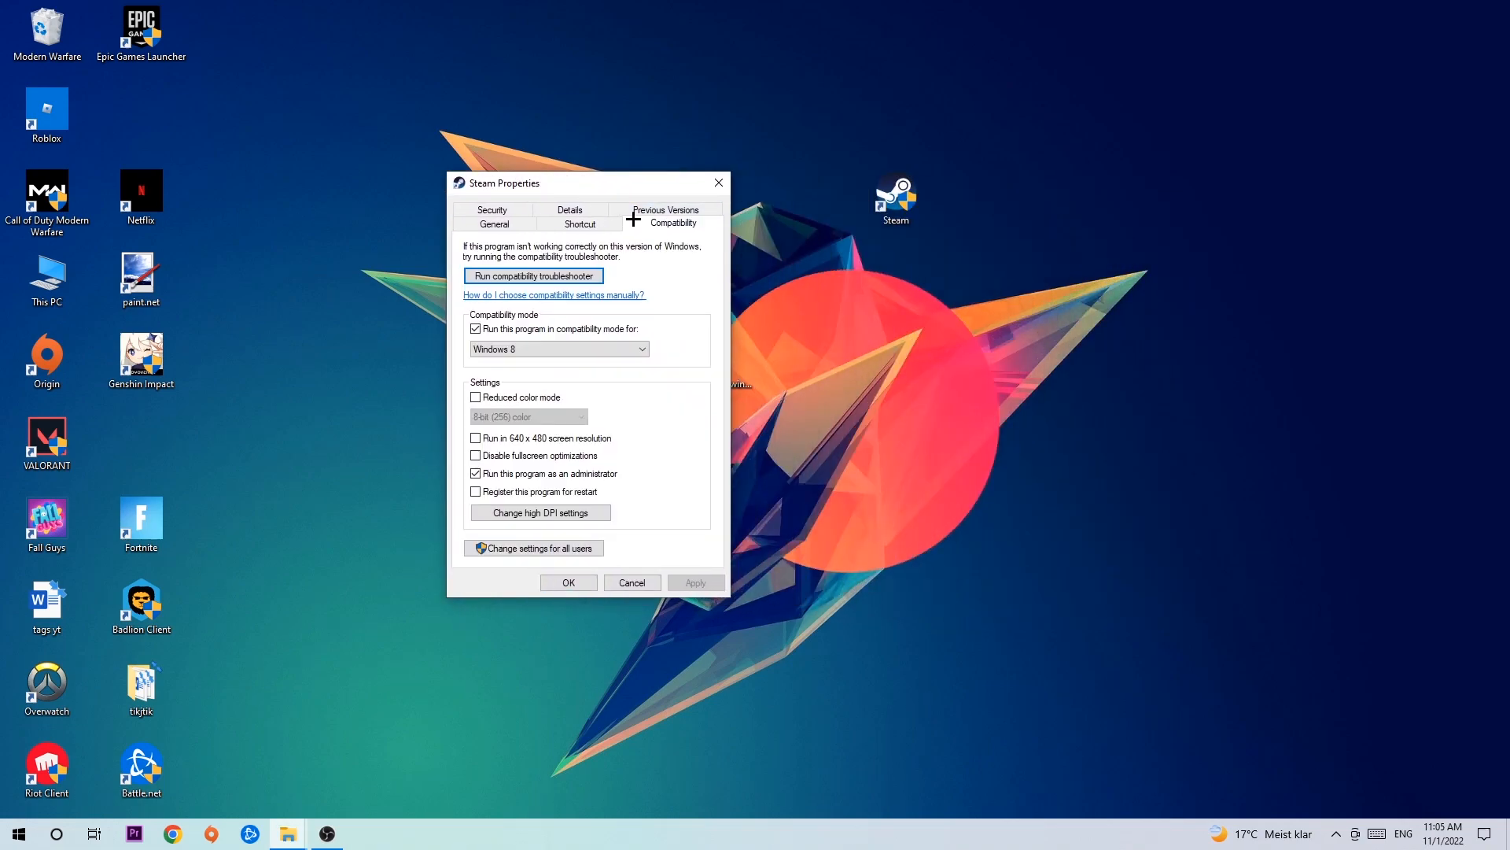
mouse_move(668, 514)
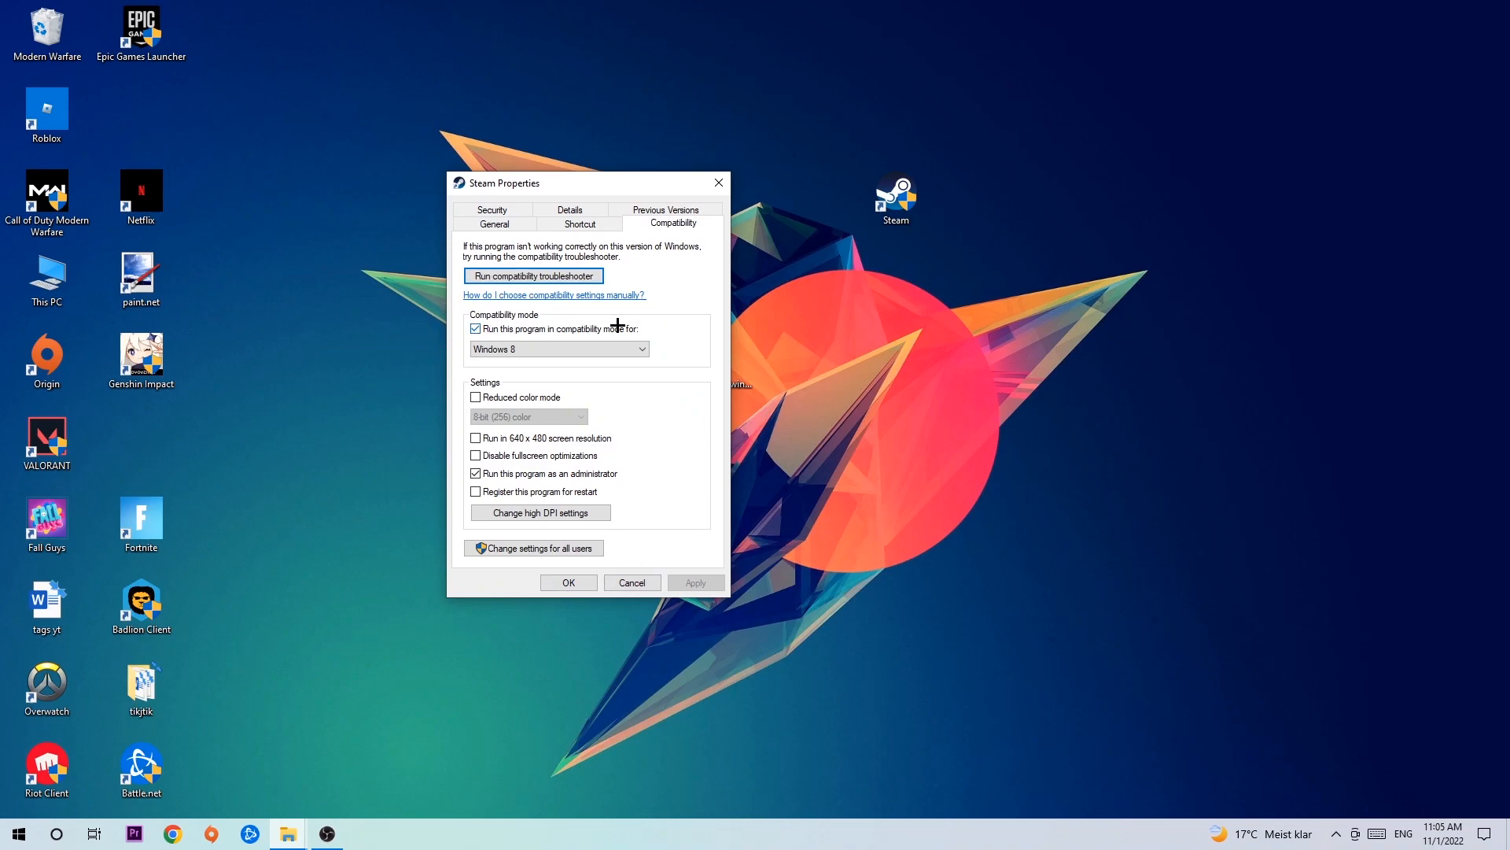
mouse_move(524, 472)
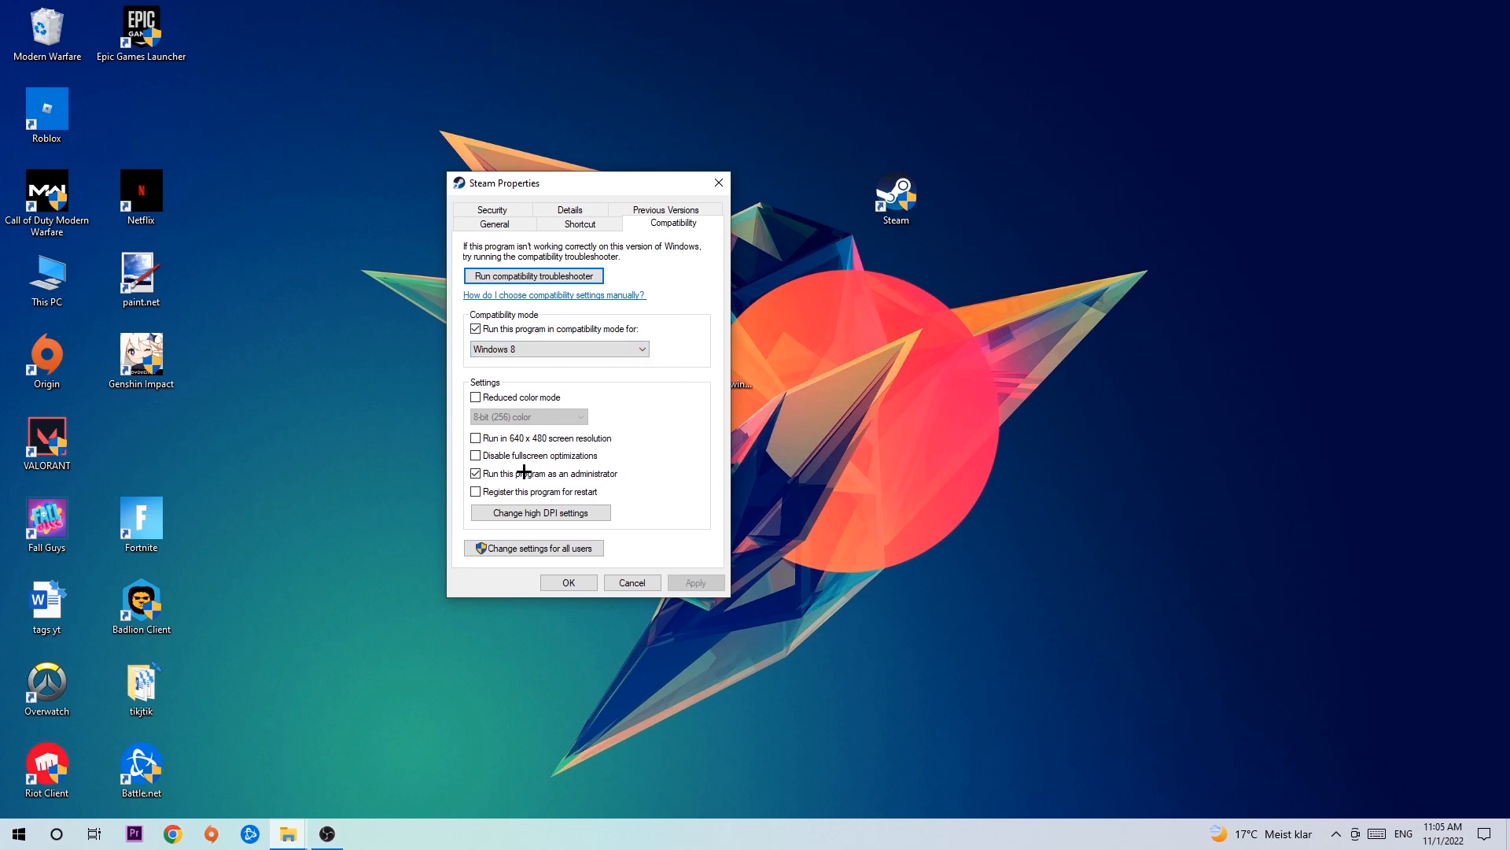
mouse_move(462, 482)
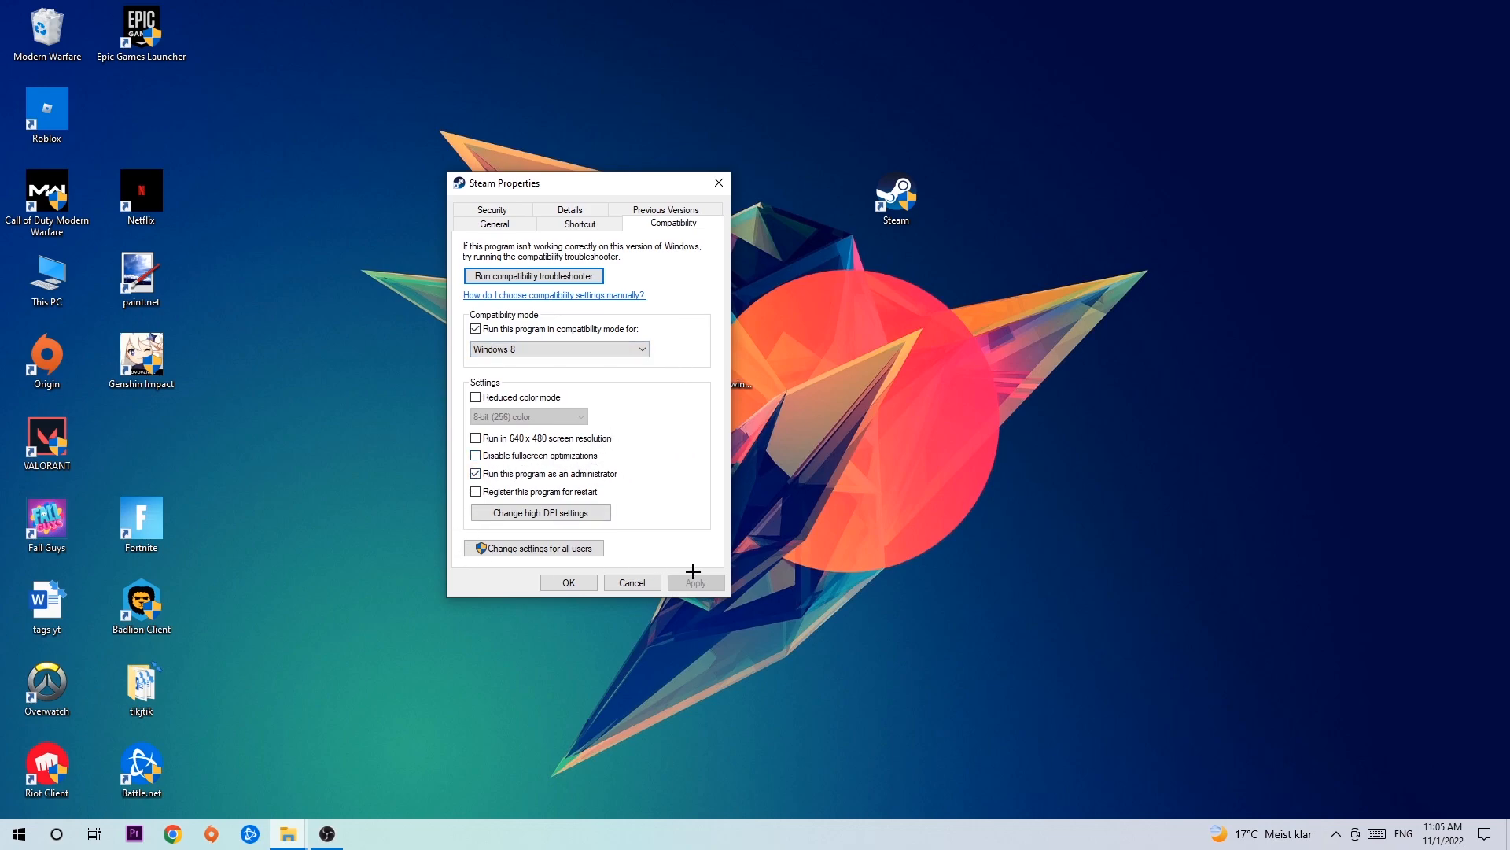
left_click(567, 582)
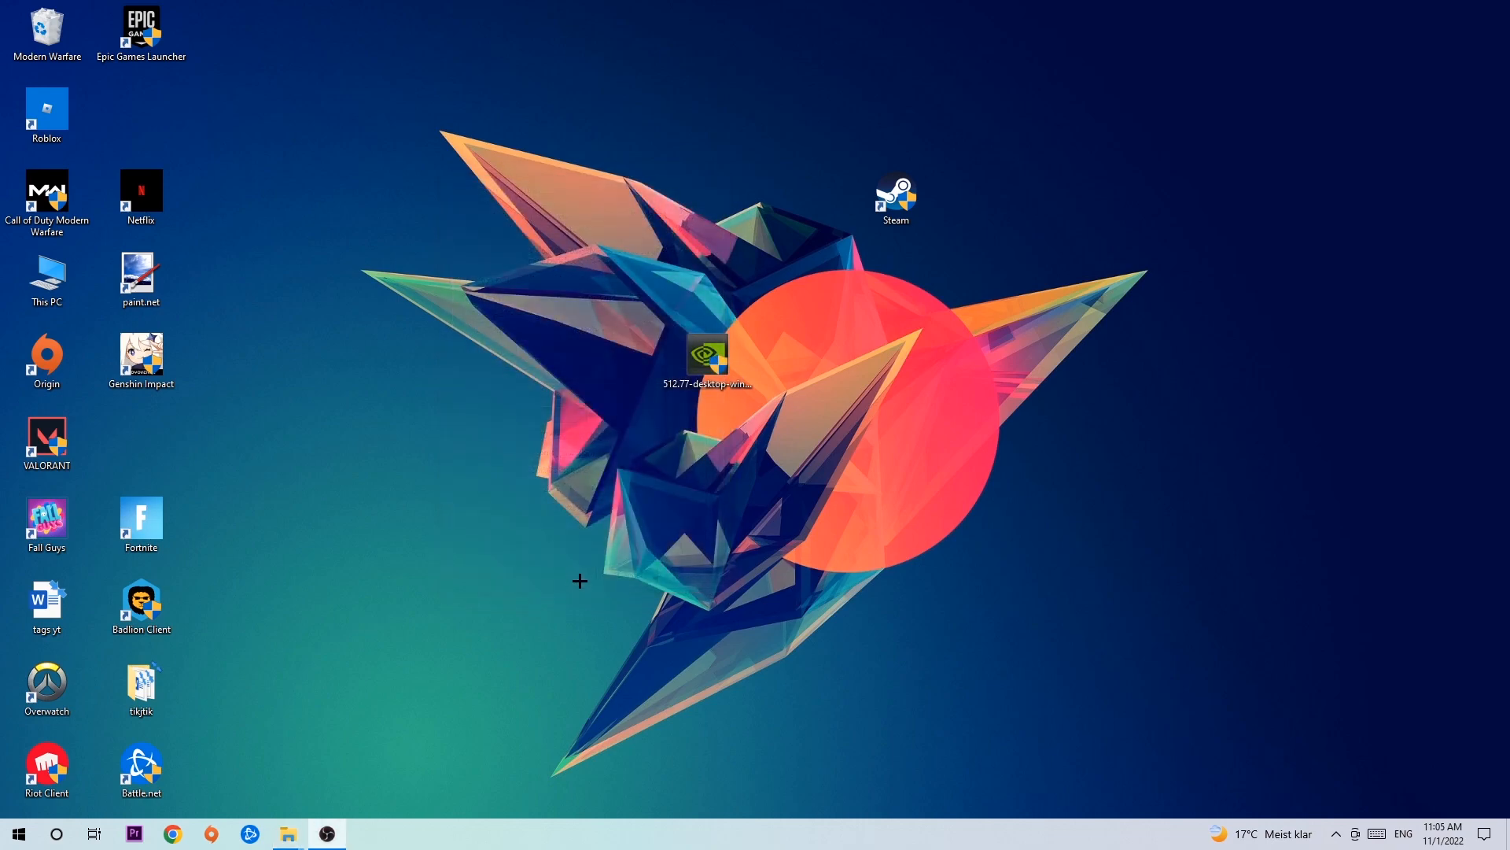
mouse_move(756, 460)
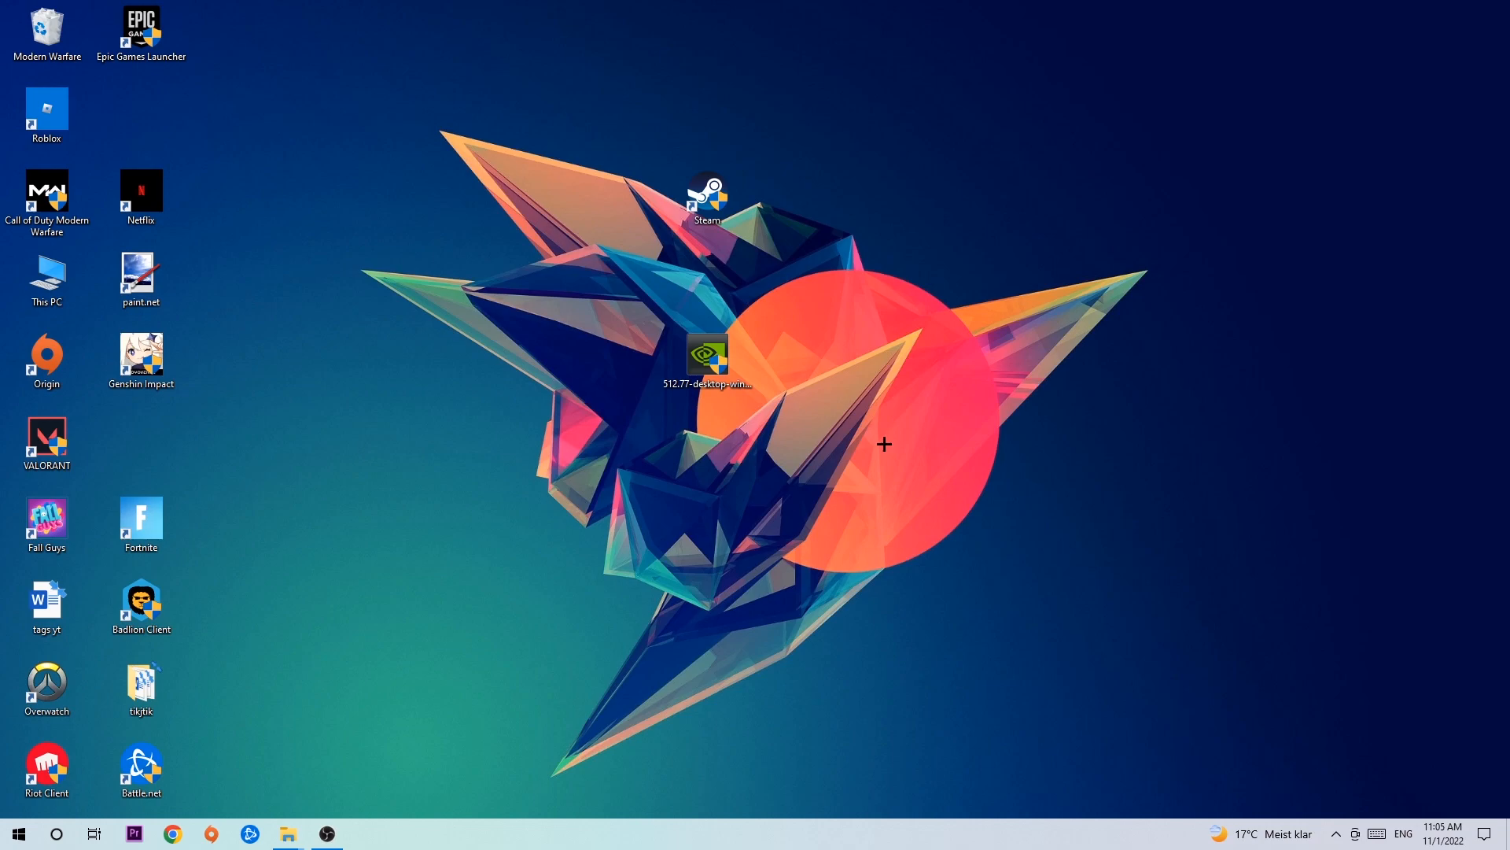
mouse_move(881, 420)
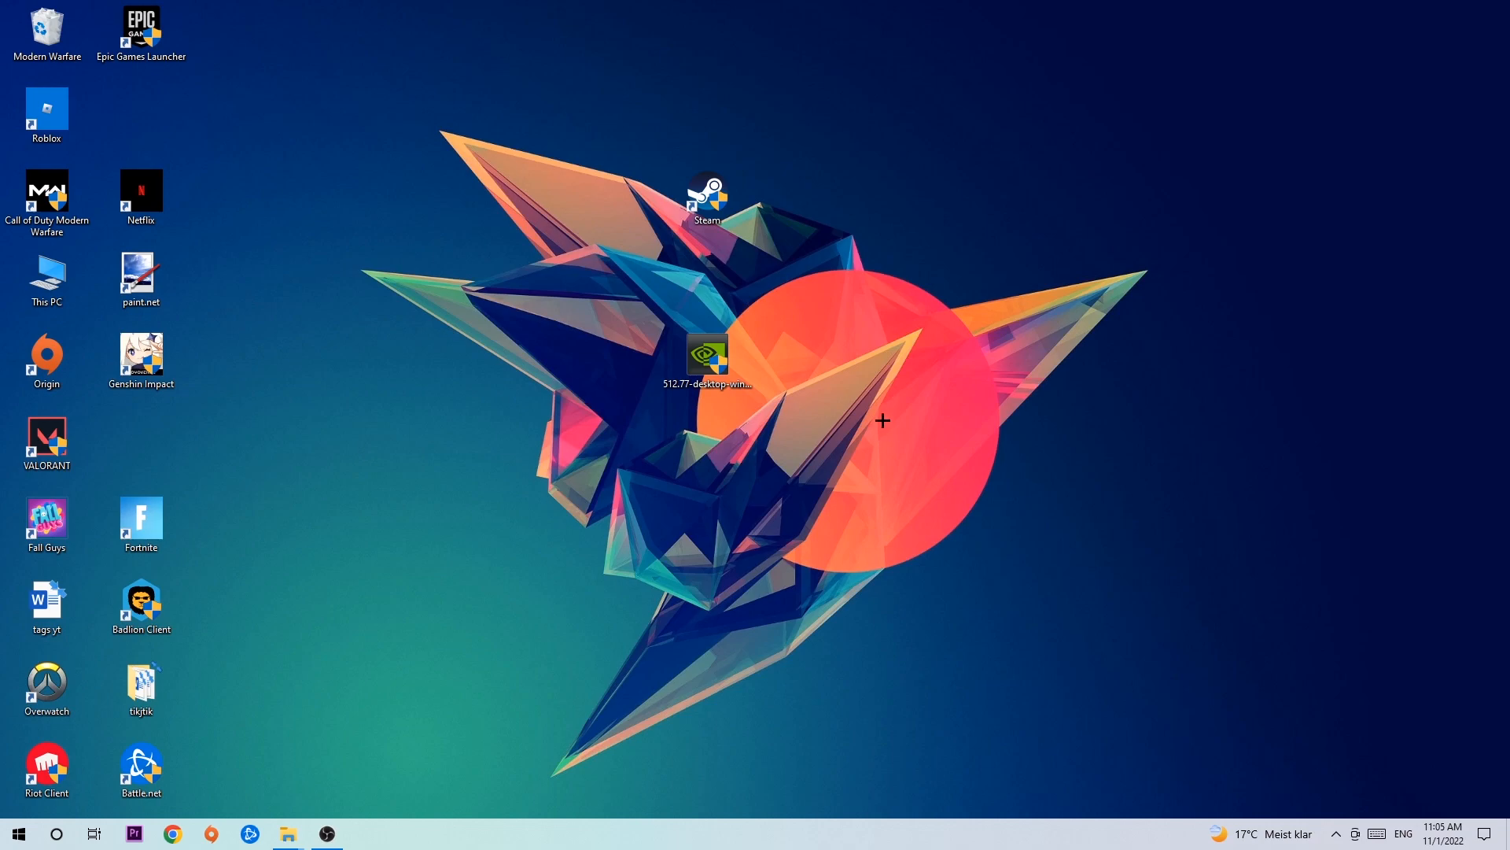